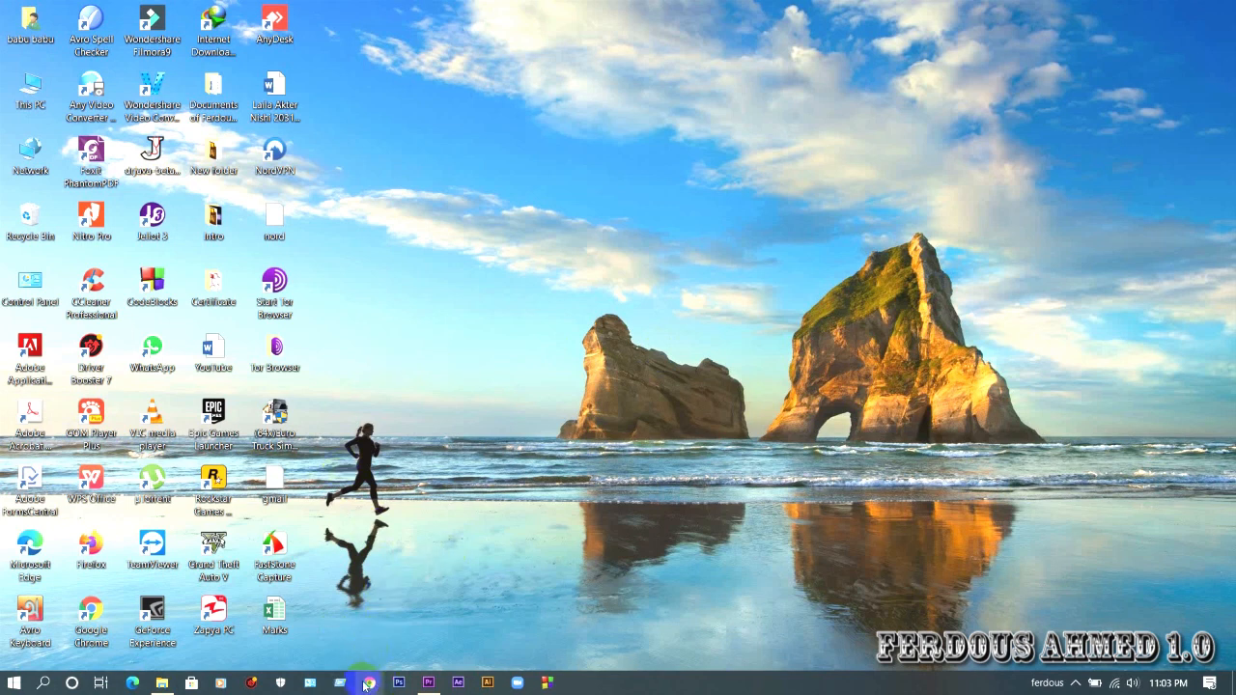
Launch Google Chrome from the desktop
{"action": "left_click", "coordinate": [367, 684]}
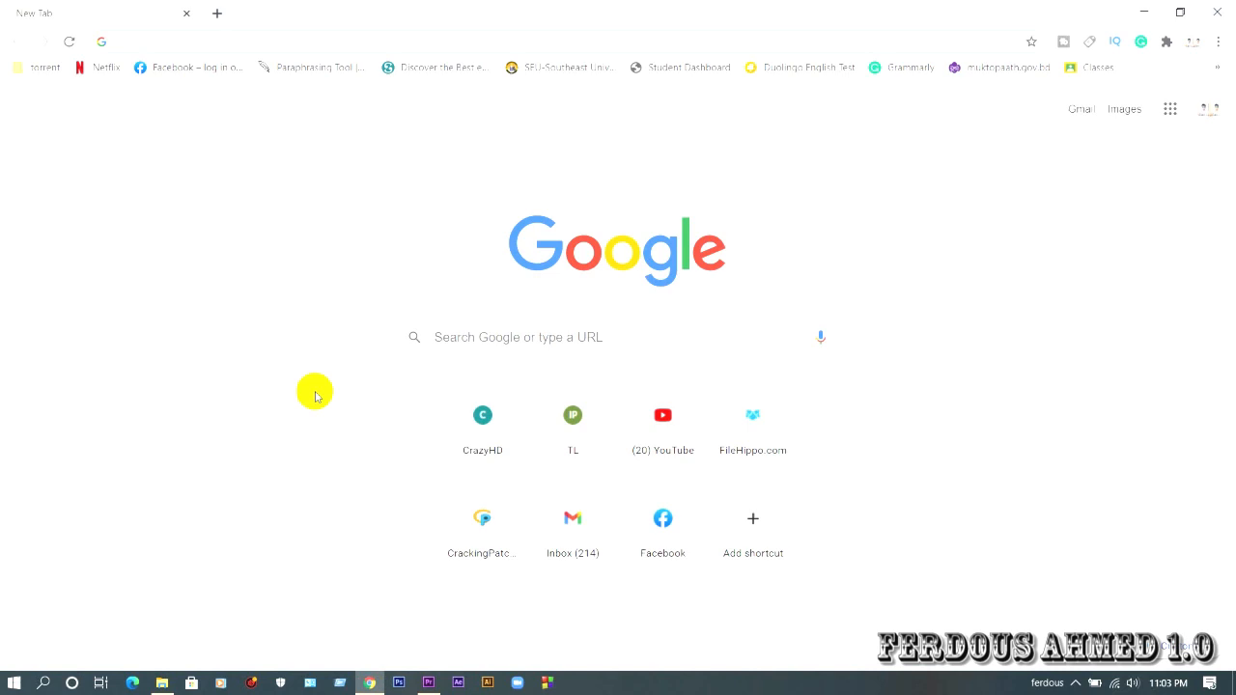
{"action": "mouse_move", "coordinate": [325, 429]}
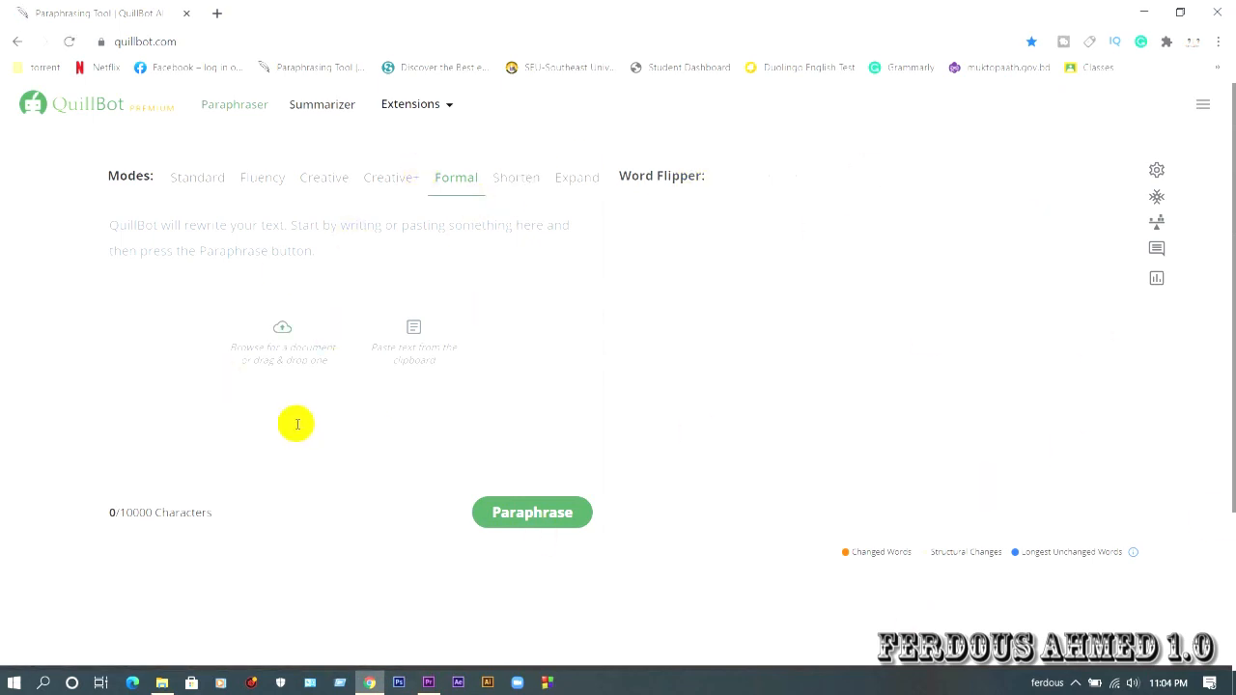
{"action": "mouse_move", "coordinate": [343, 236]}
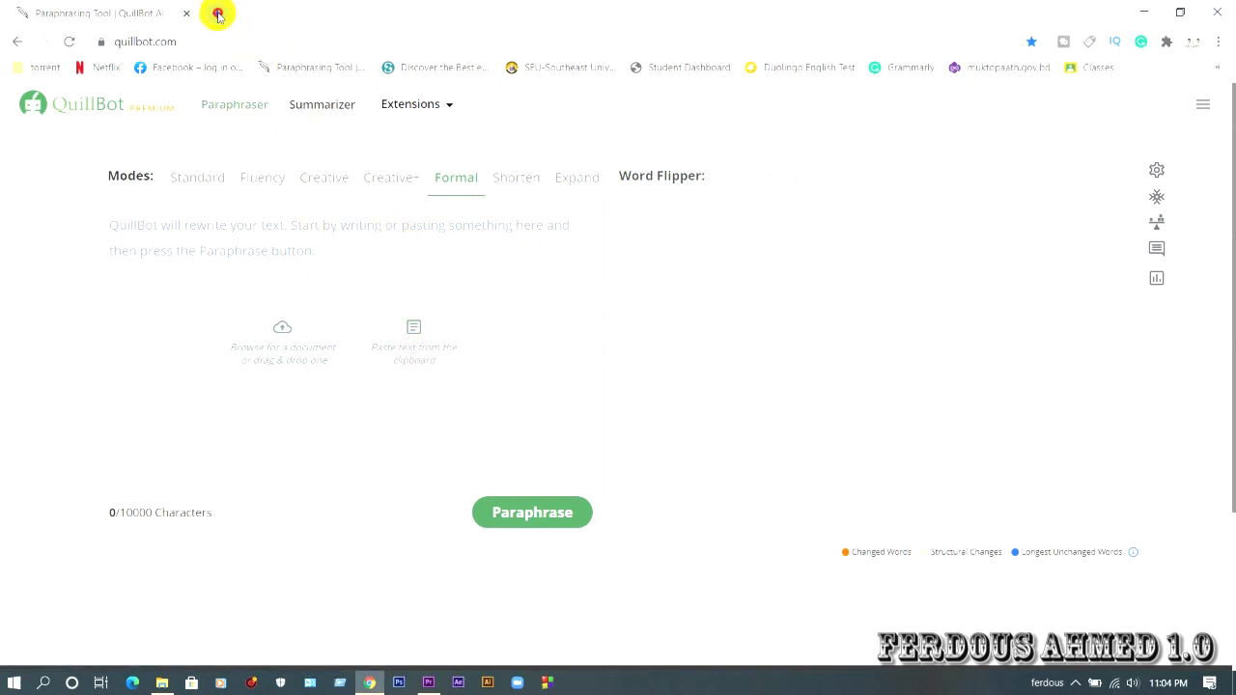
Search Google for 'a report on gdp drivers of bangladesh' in a new tab
{"action": "left_click", "coordinate": [217, 12]}
{"action": "type", "text": "a report on gdp"}
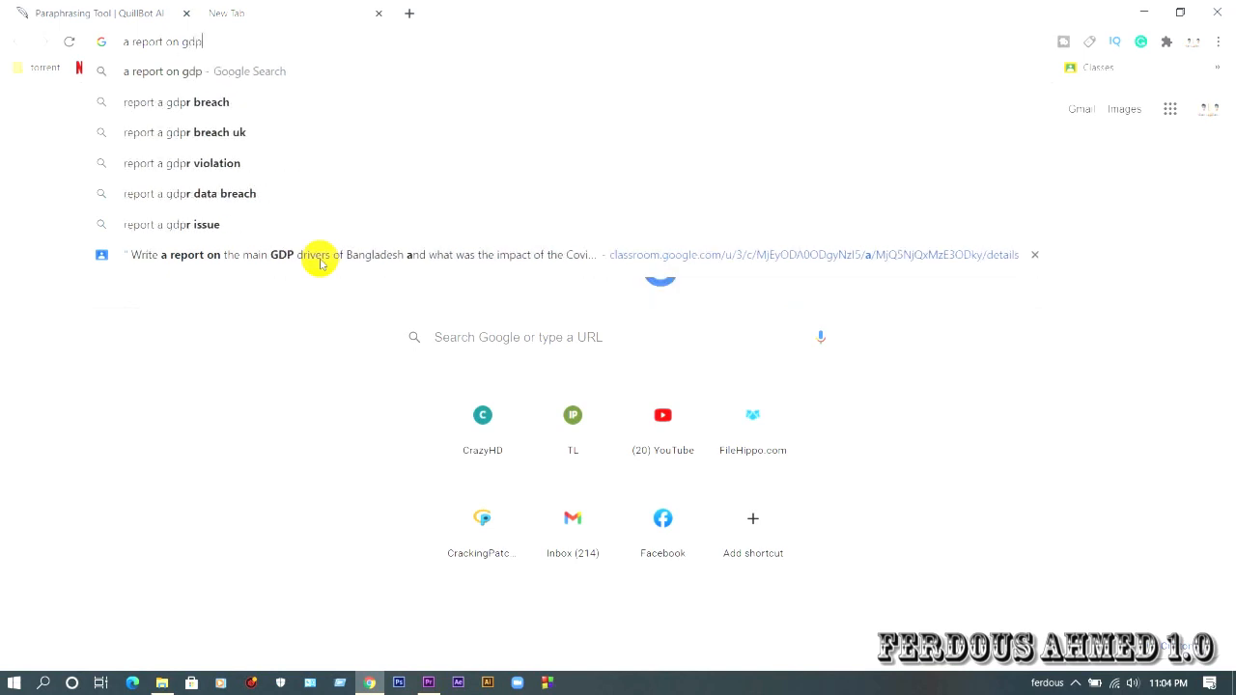
{"action": "type", "text": "drivers of b"}
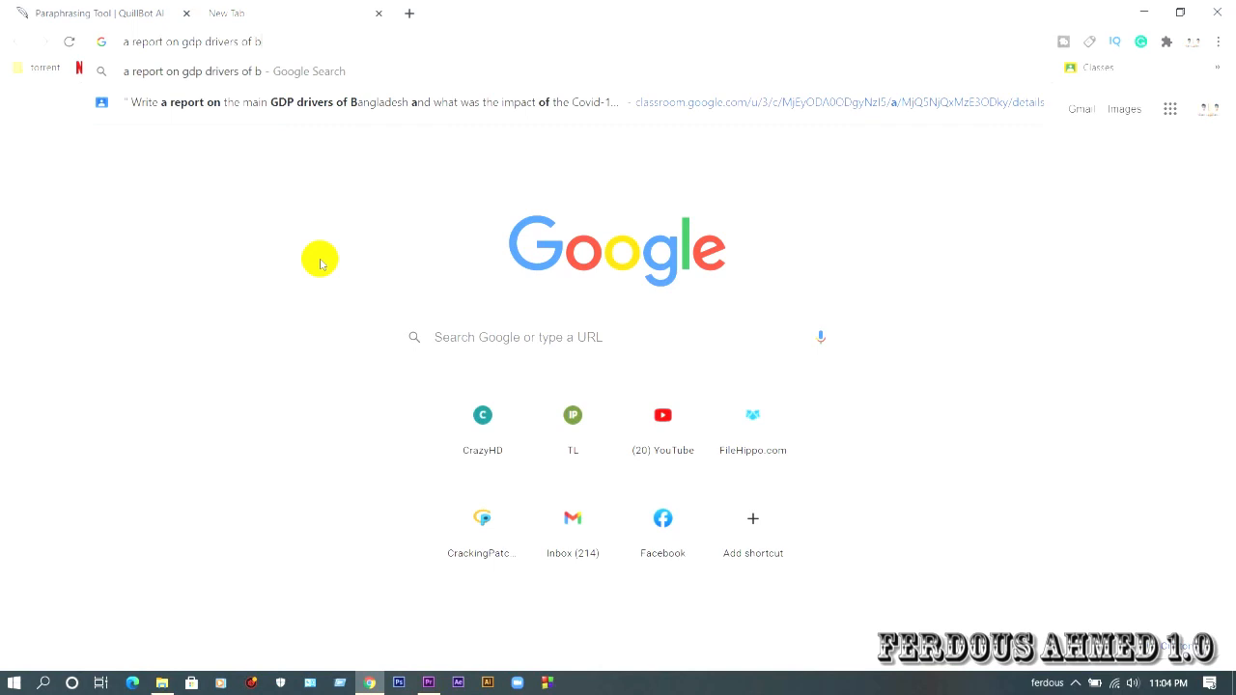
{"action": "type", "text": "angladesh"}
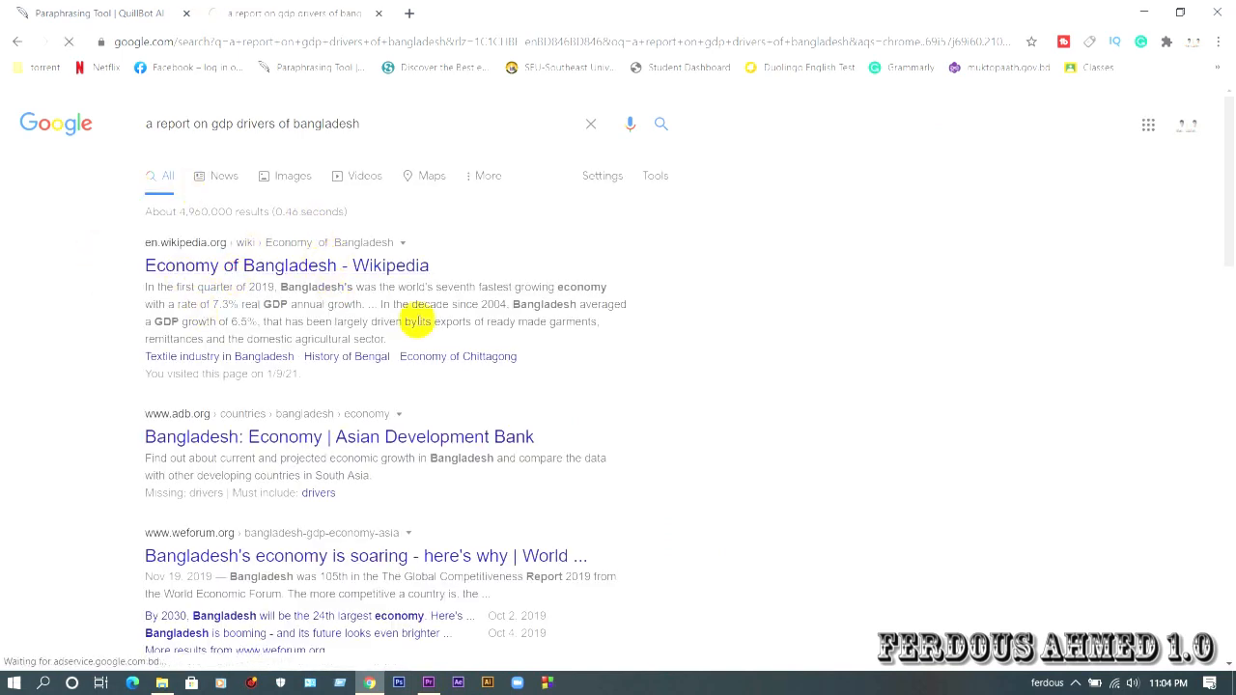
Select the opening paragraph of the Economy of Bangladesh Wikipedia article for copying
{"action": "left_click", "coordinate": [286, 265]}
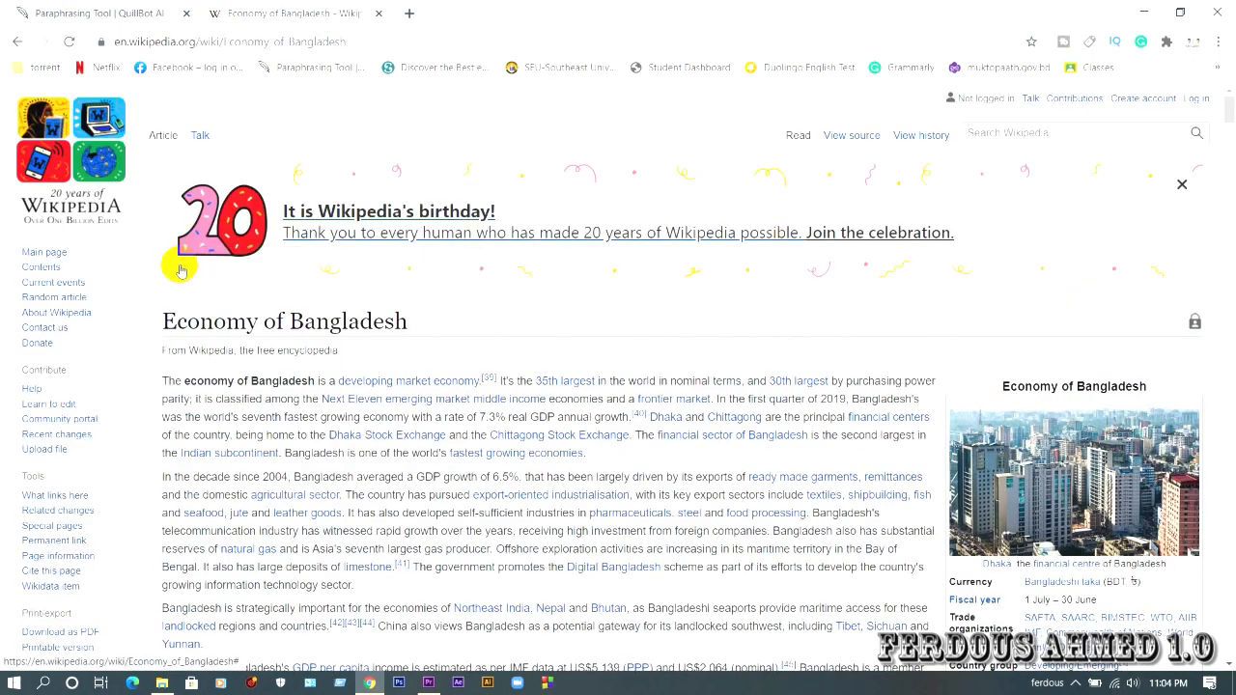
{"action": "scroll", "scroll_direction": "down", "scroll_amount": 3}
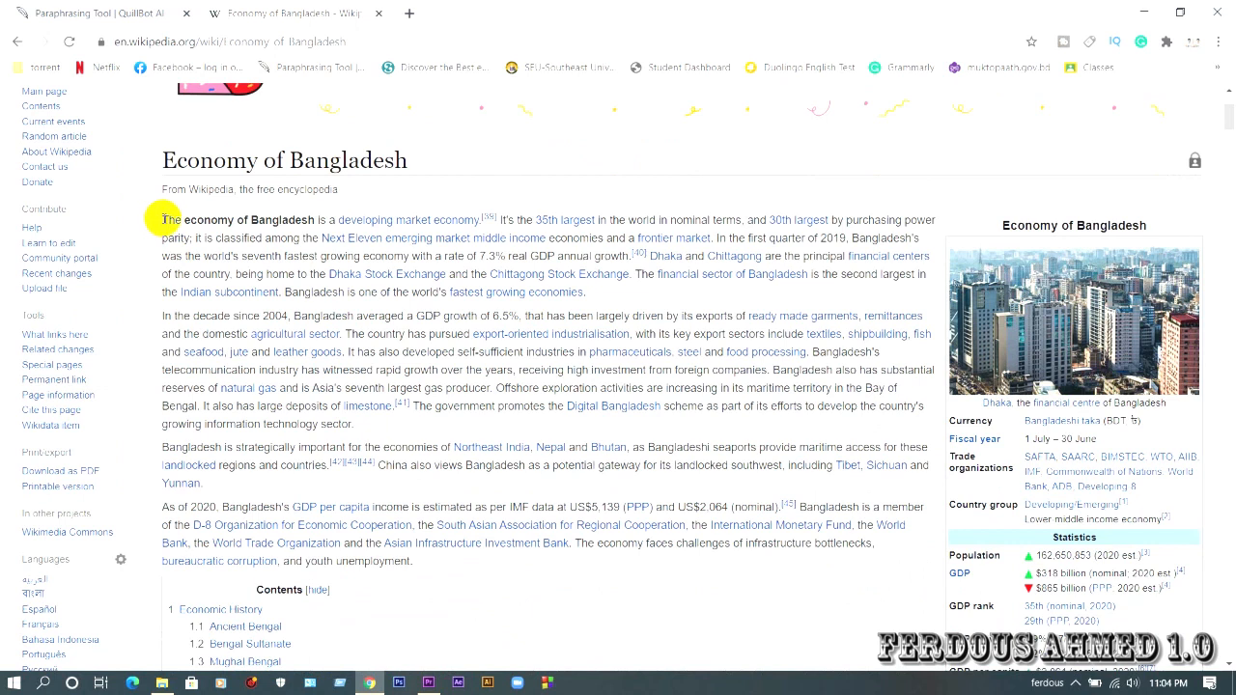
{"action": "left_click_drag", "start_coordinate": [162, 220], "coordinate": [595, 294]}
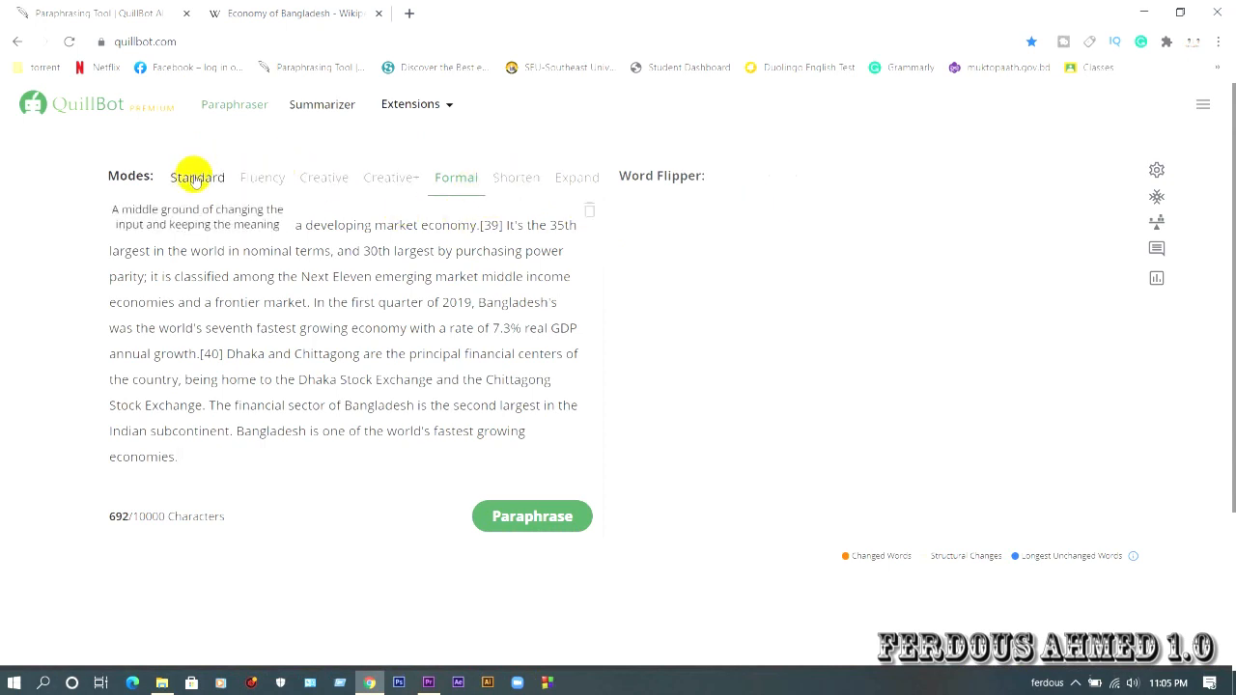
Rephrase the pasted paragraph in Standard mode and compare it with the Wikipedia original
{"action": "left_click", "coordinate": [533, 515]}
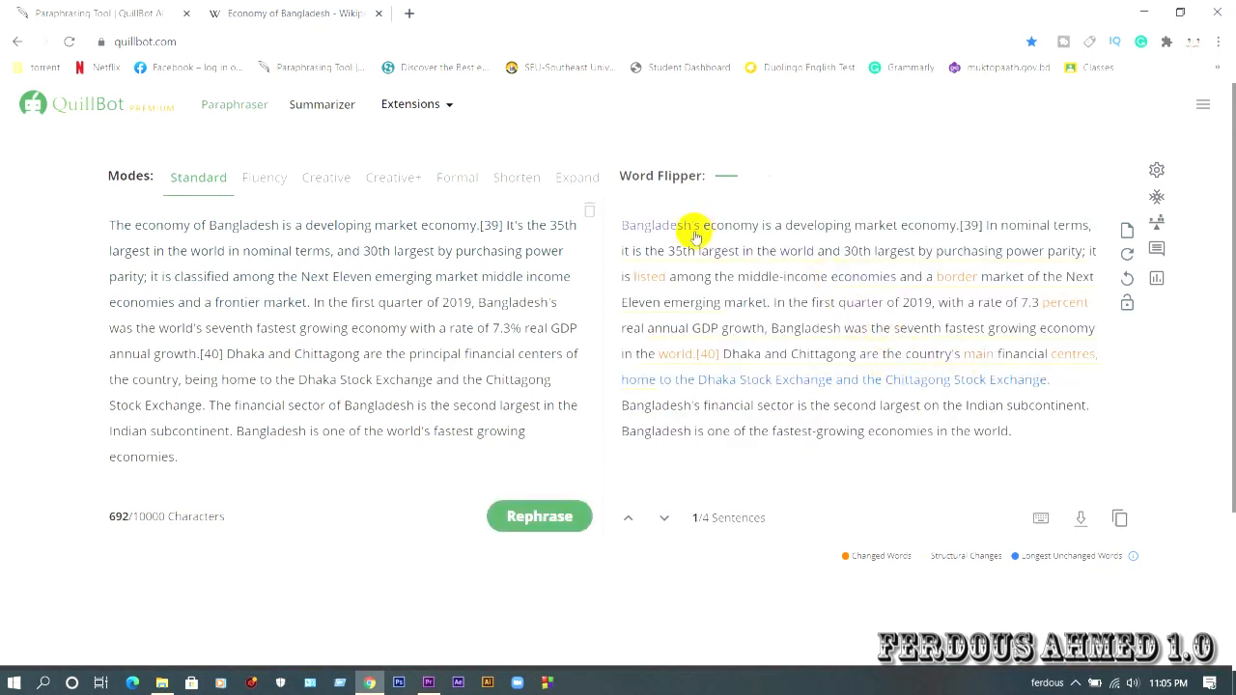
{"action": "mouse_move", "coordinate": [628, 224]}
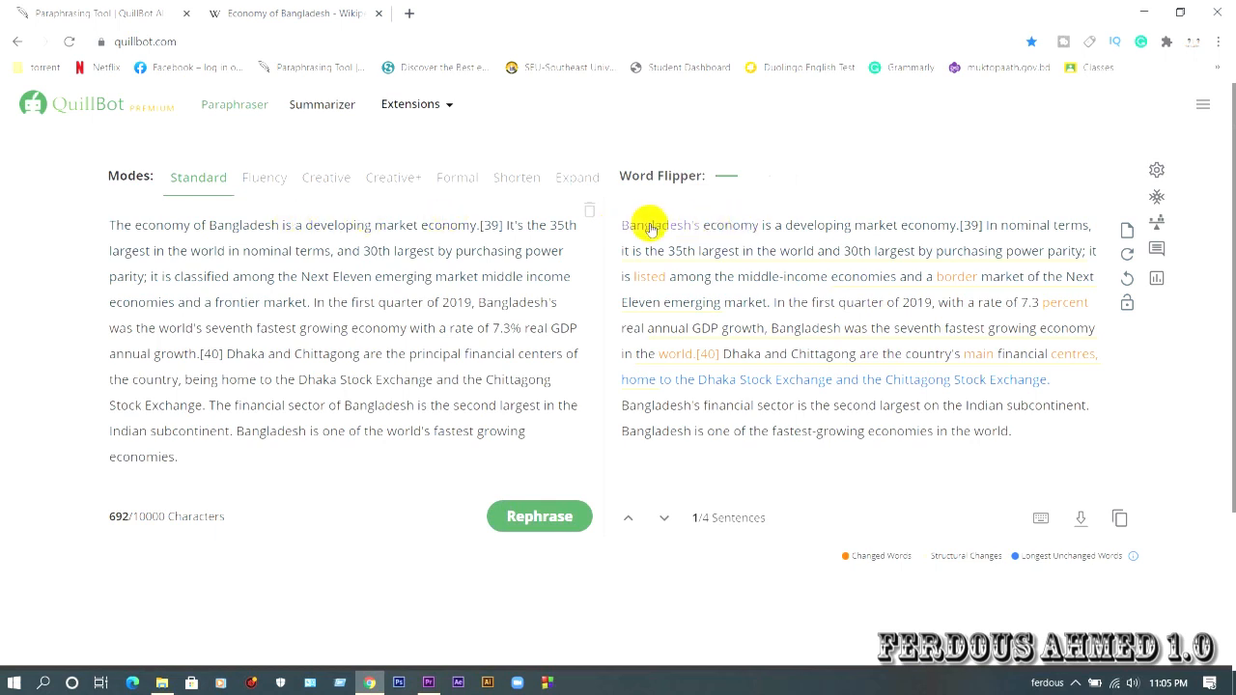
{"action": "mouse_move", "coordinate": [123, 219]}
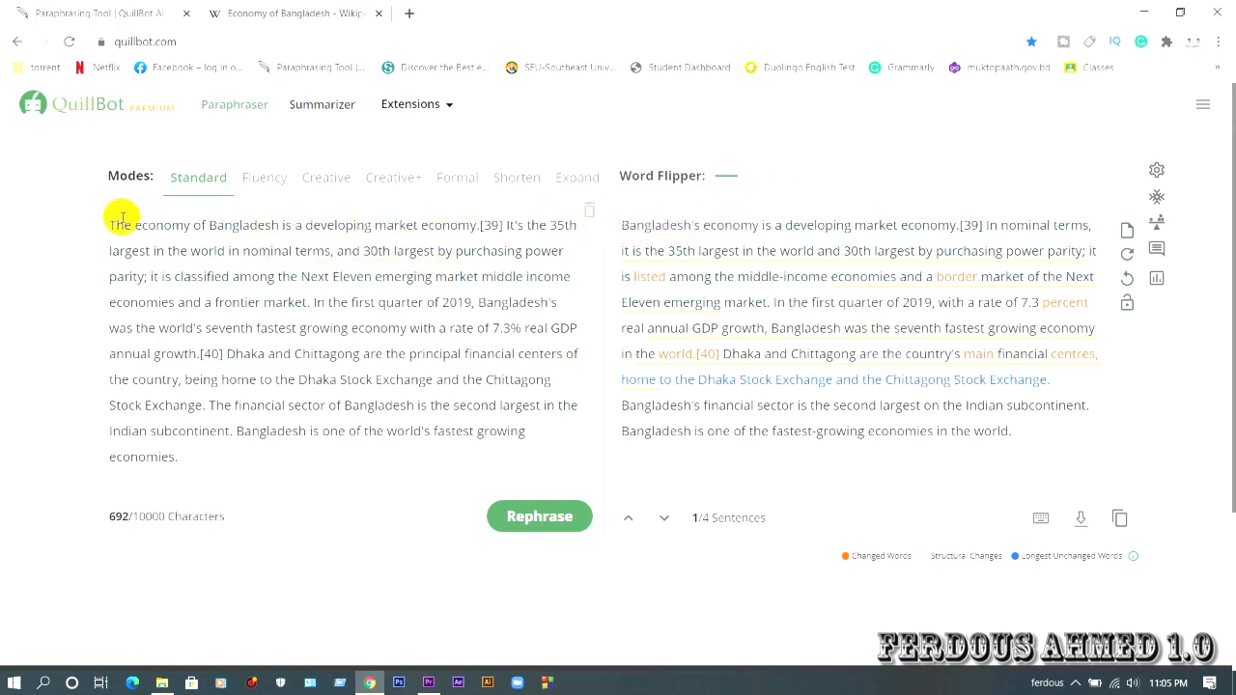
{"action": "left_click", "coordinate": [289, 12]}
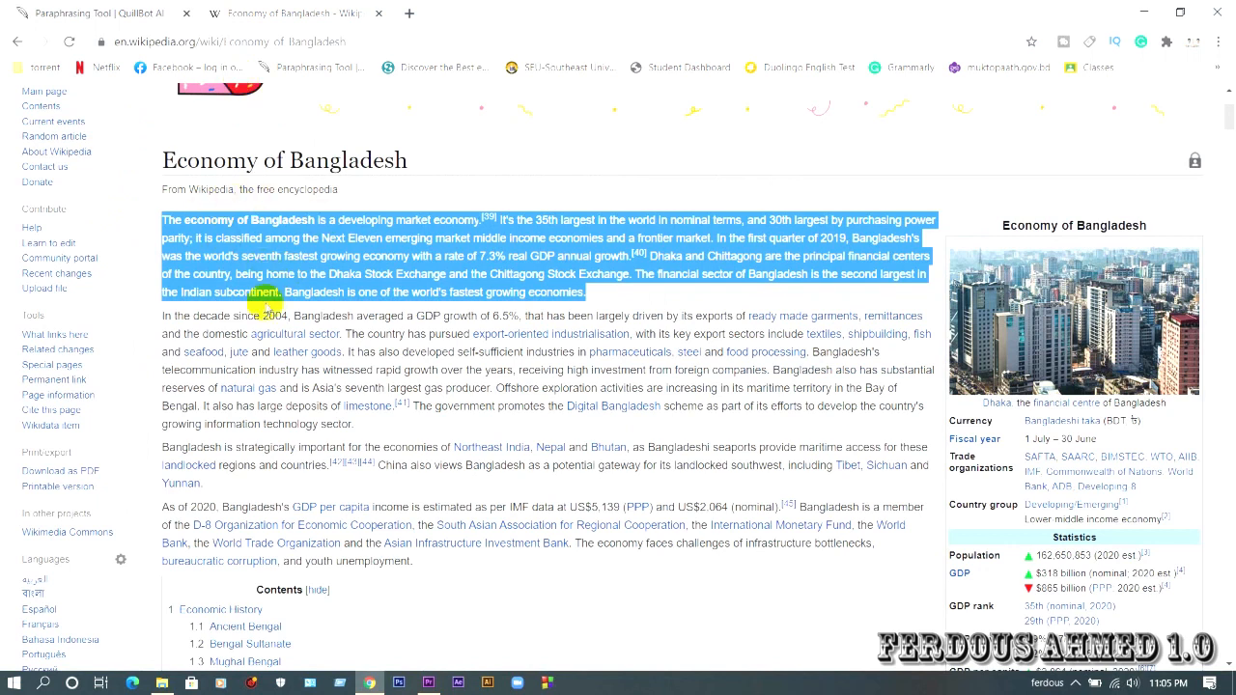
{"action": "left_click", "coordinate": [93, 14]}
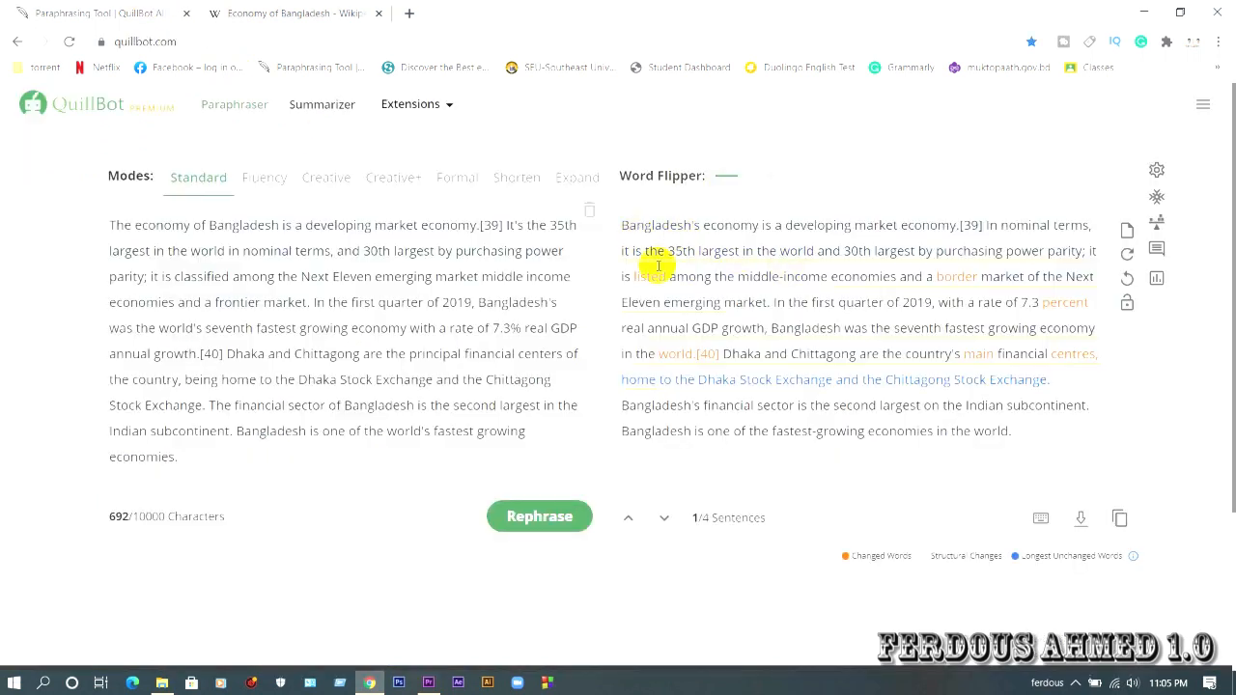
{"action": "mouse_move", "coordinate": [752, 379]}
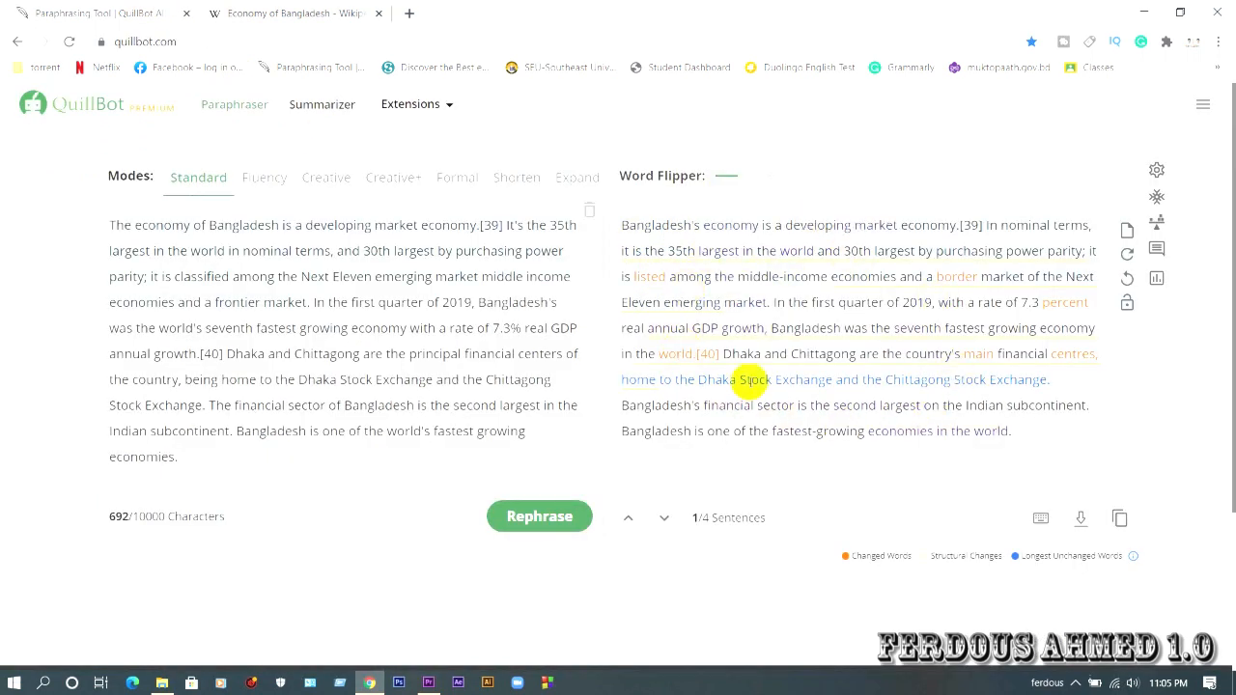
{"action": "mouse_move", "coordinate": [745, 349]}
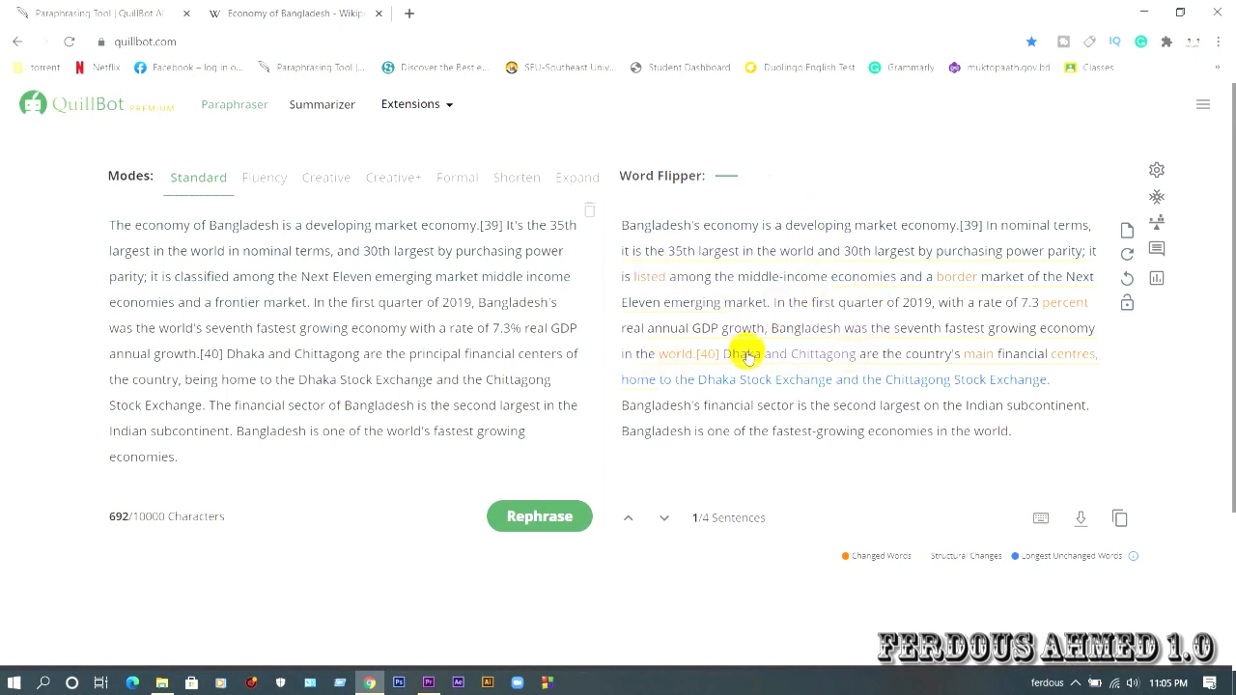
{"action": "mouse_move", "coordinate": [919, 301]}
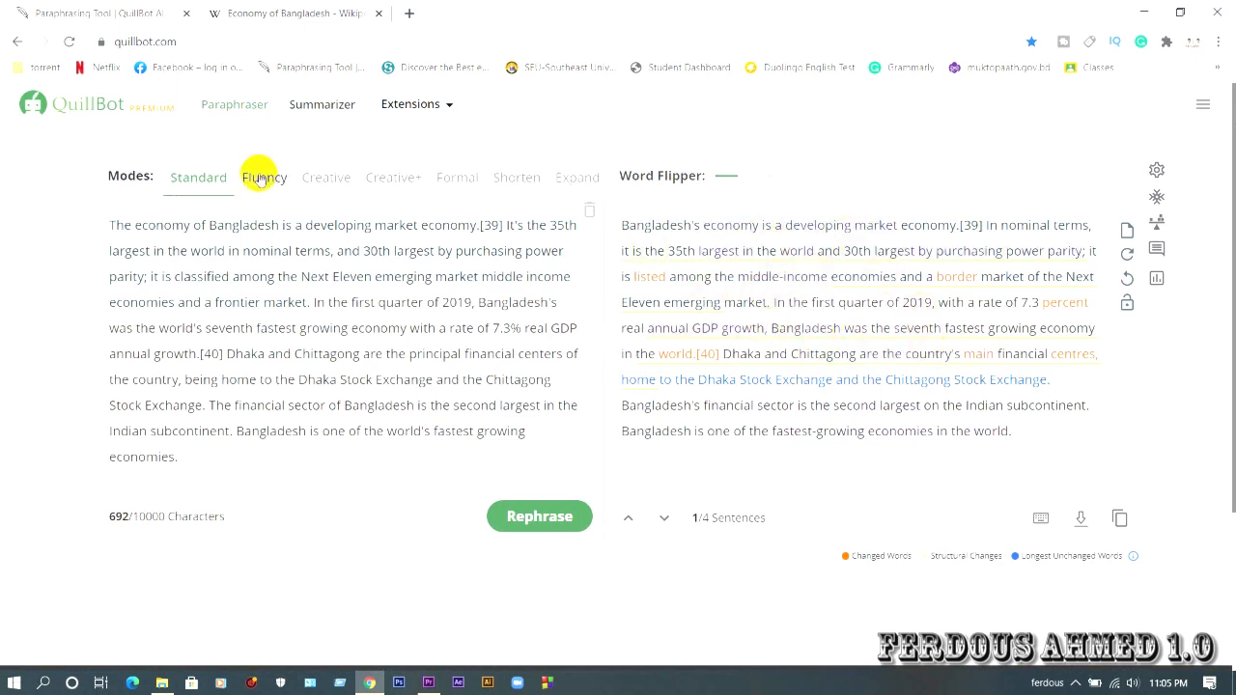
{"action": "mouse_move", "coordinate": [271, 193]}
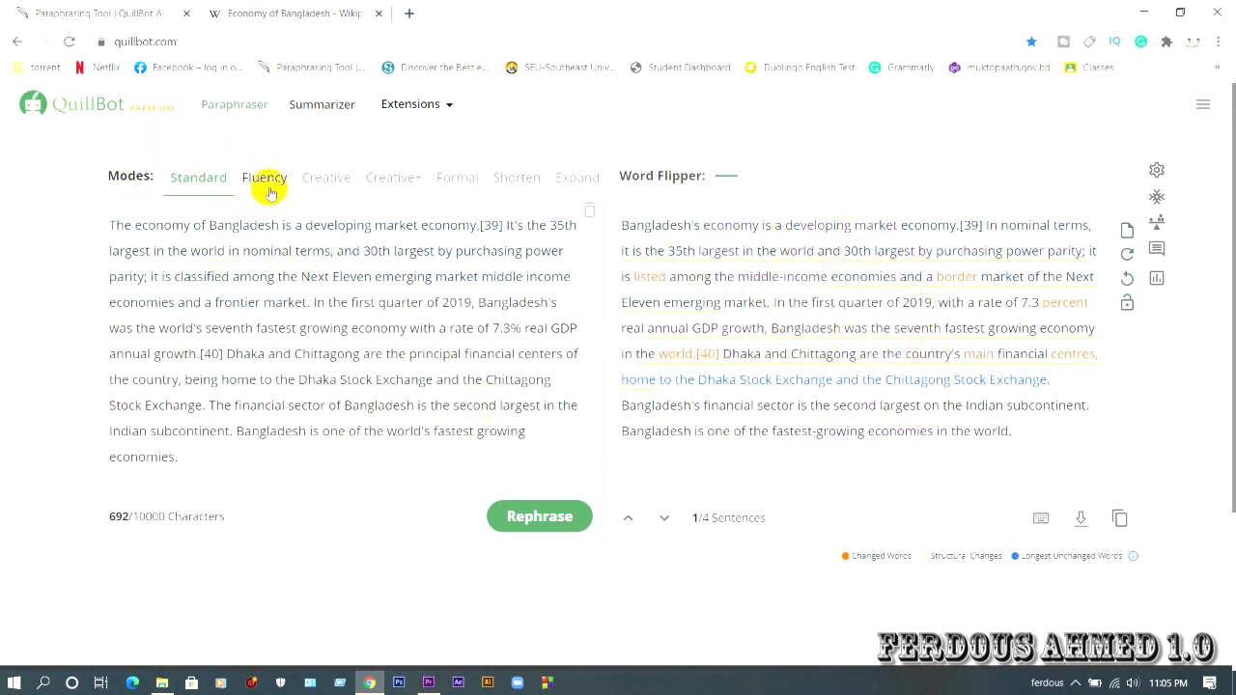
Reword the paragraph in Fluency mode, then in Creative mode
{"action": "left_click", "coordinate": [263, 178]}
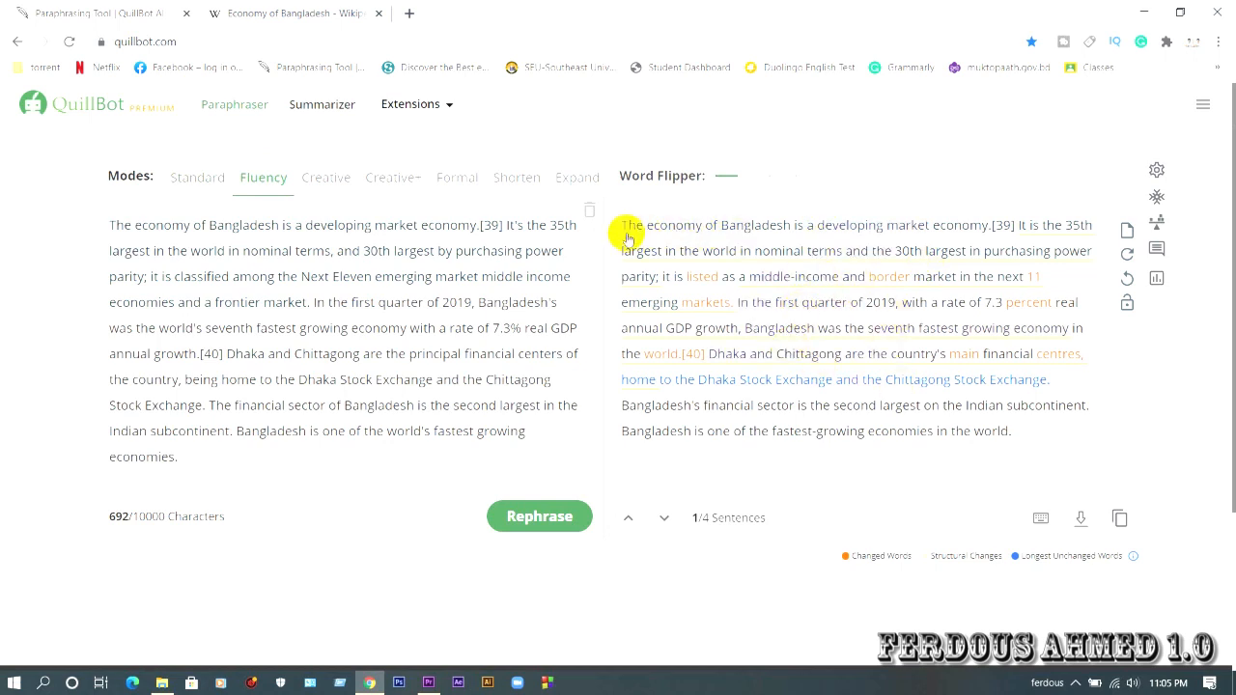
{"action": "mouse_move", "coordinate": [757, 361]}
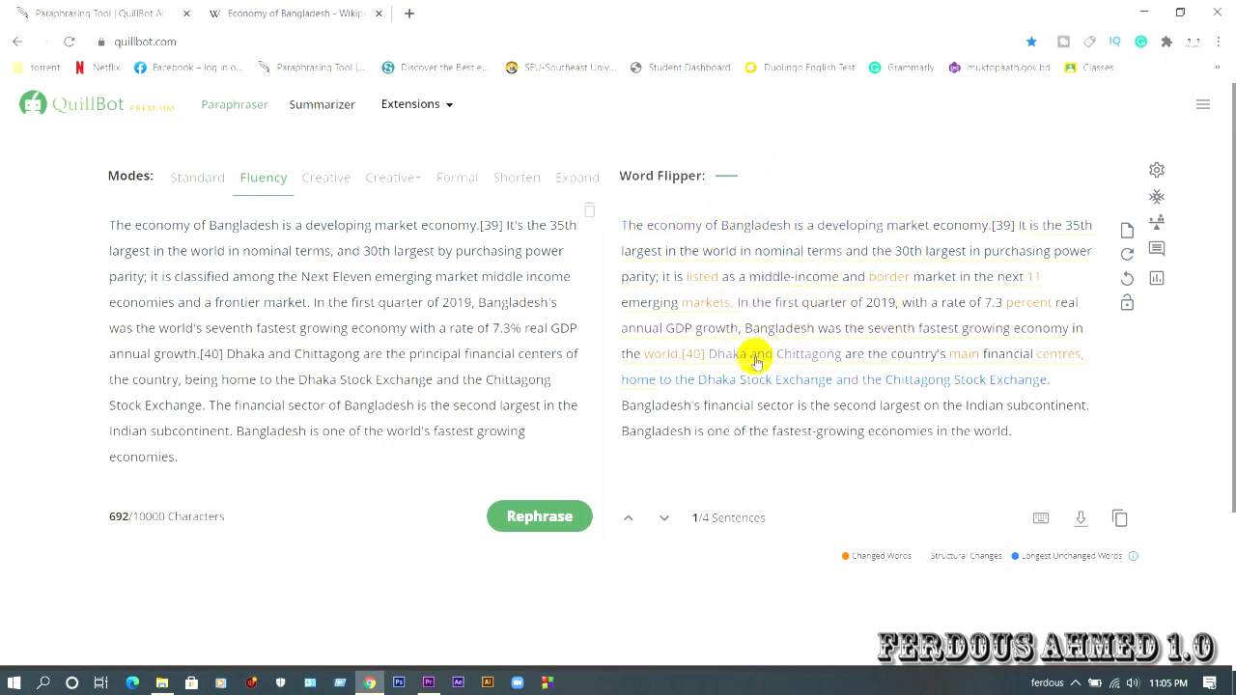
{"action": "mouse_move", "coordinate": [784, 216]}
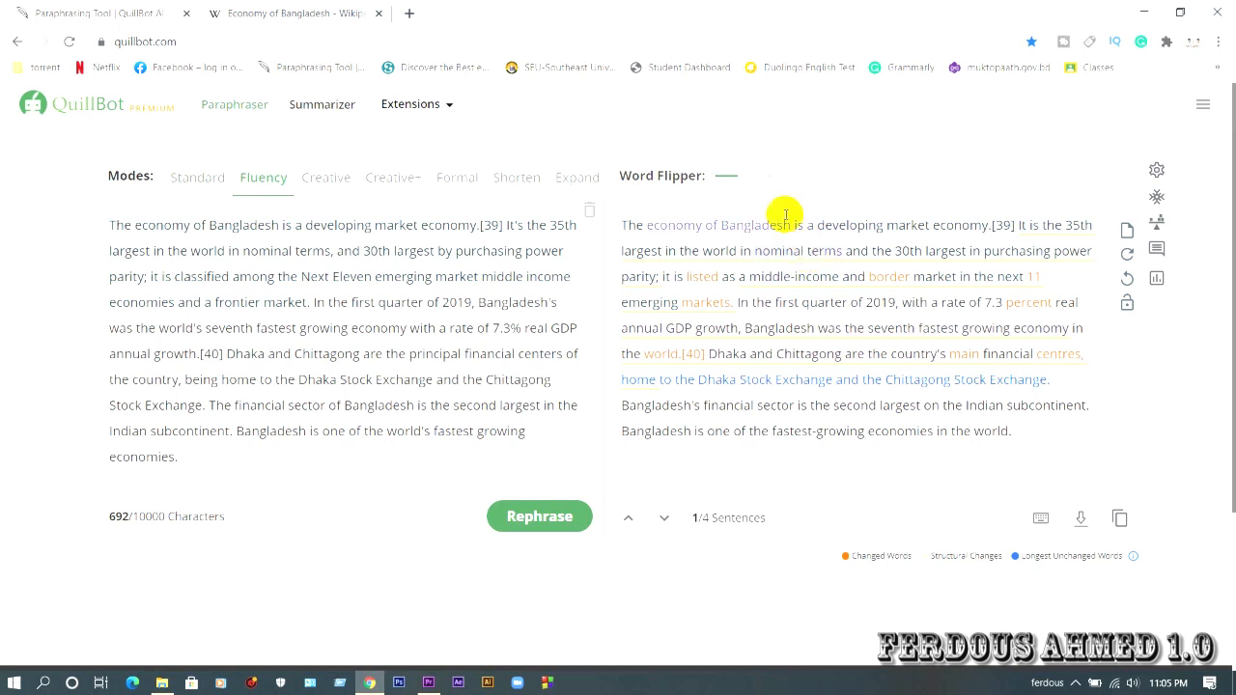
{"action": "mouse_move", "coordinate": [862, 251]}
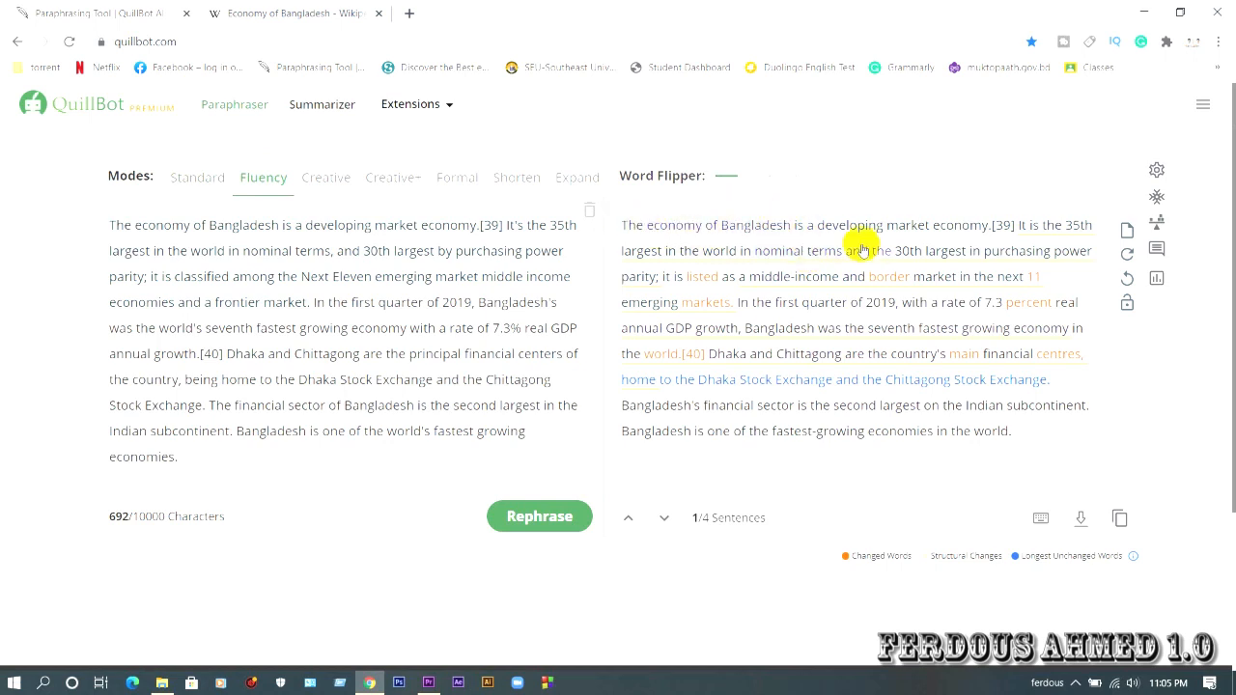
{"action": "mouse_move", "coordinate": [790, 231]}
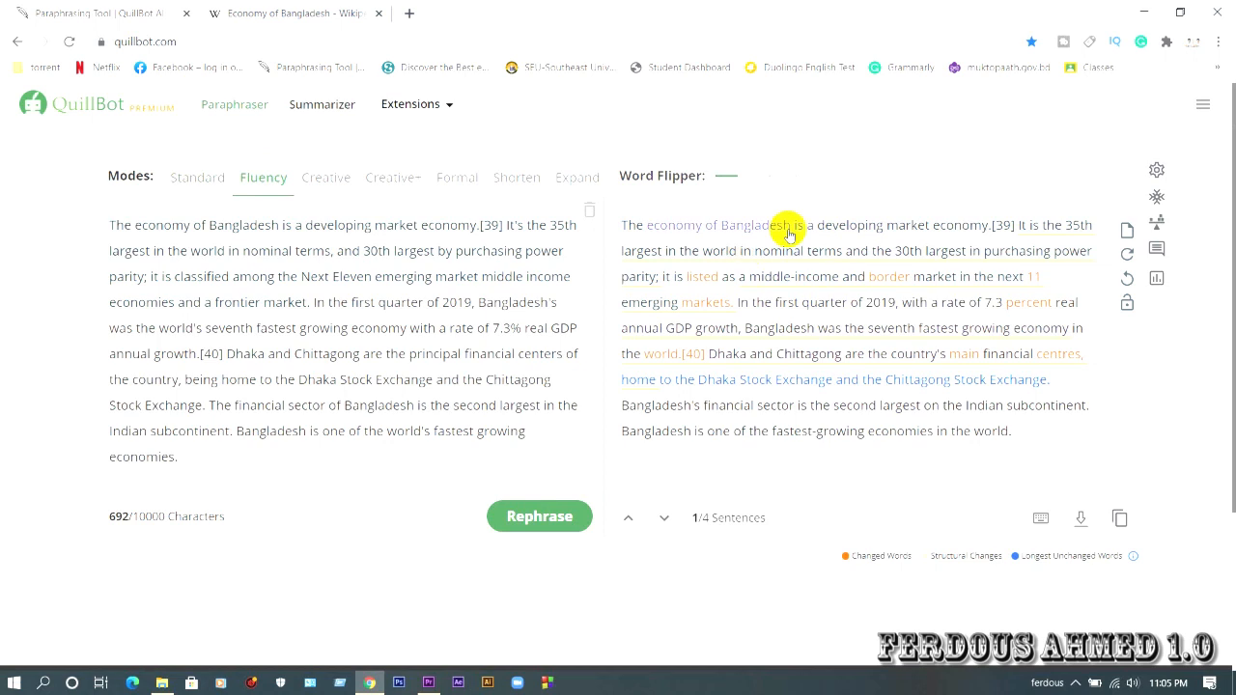
{"action": "mouse_move", "coordinate": [846, 279]}
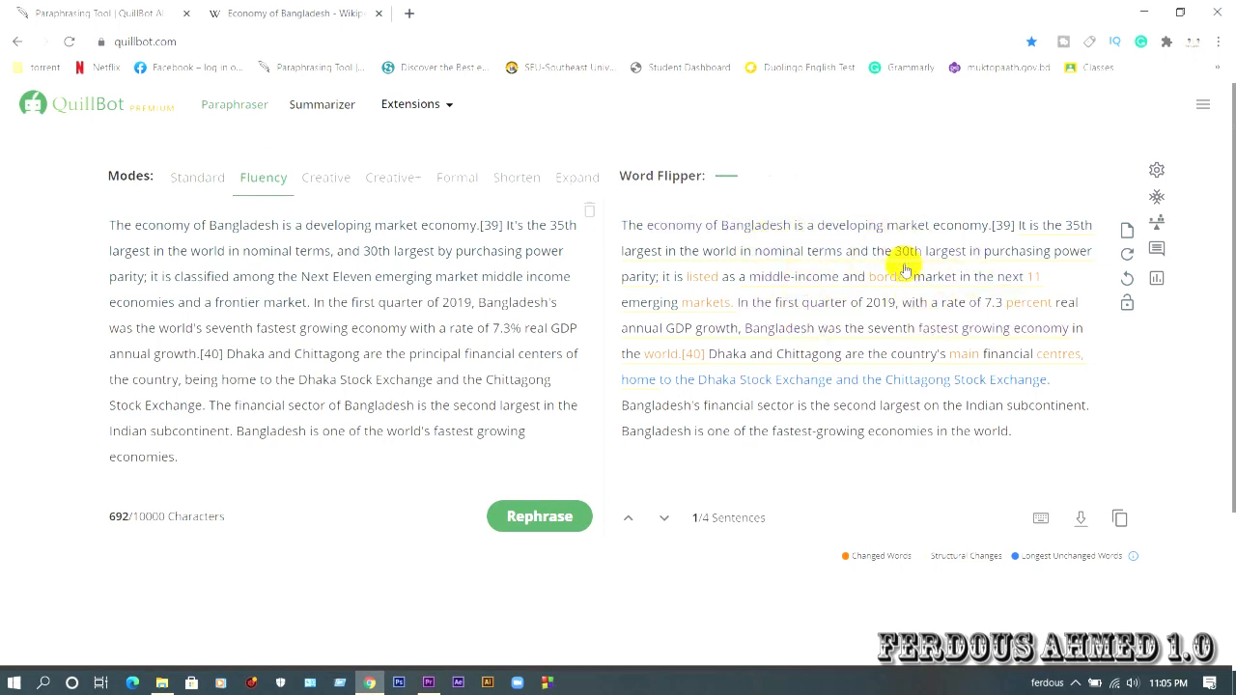
{"action": "left_click", "coordinate": [324, 178]}
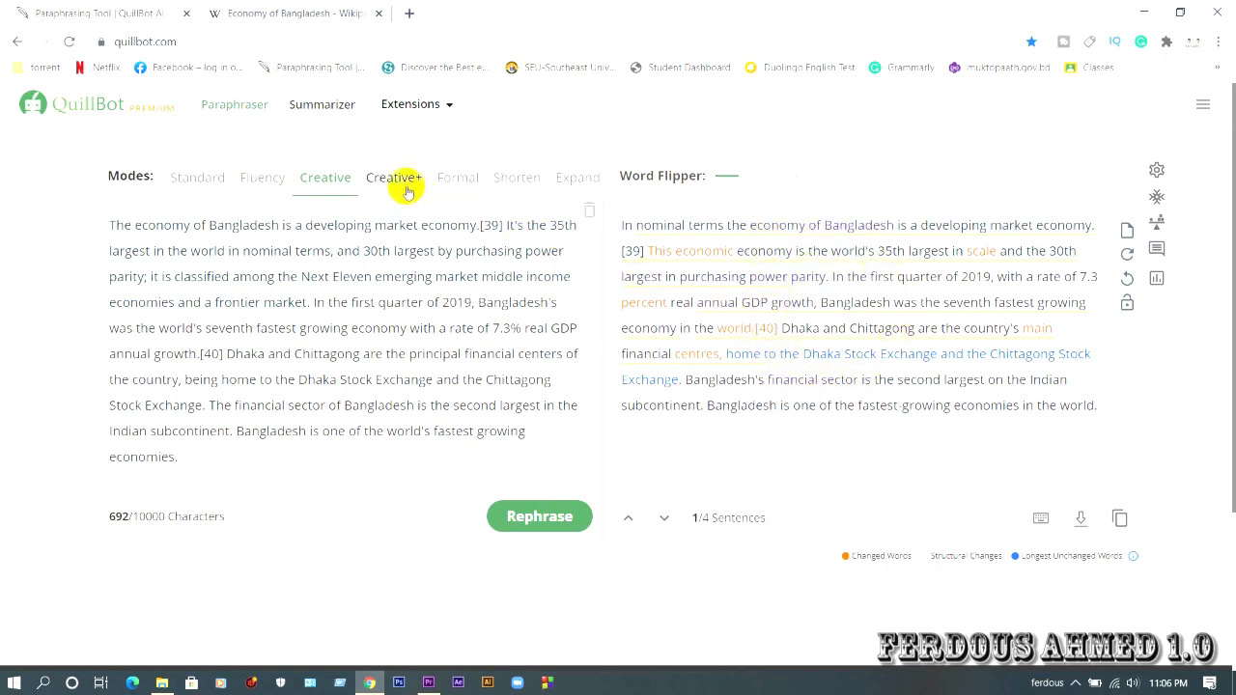
Reword the paragraph in Creative+ and Formal modes, then request a Shorten version
{"action": "left_click", "coordinate": [394, 177]}
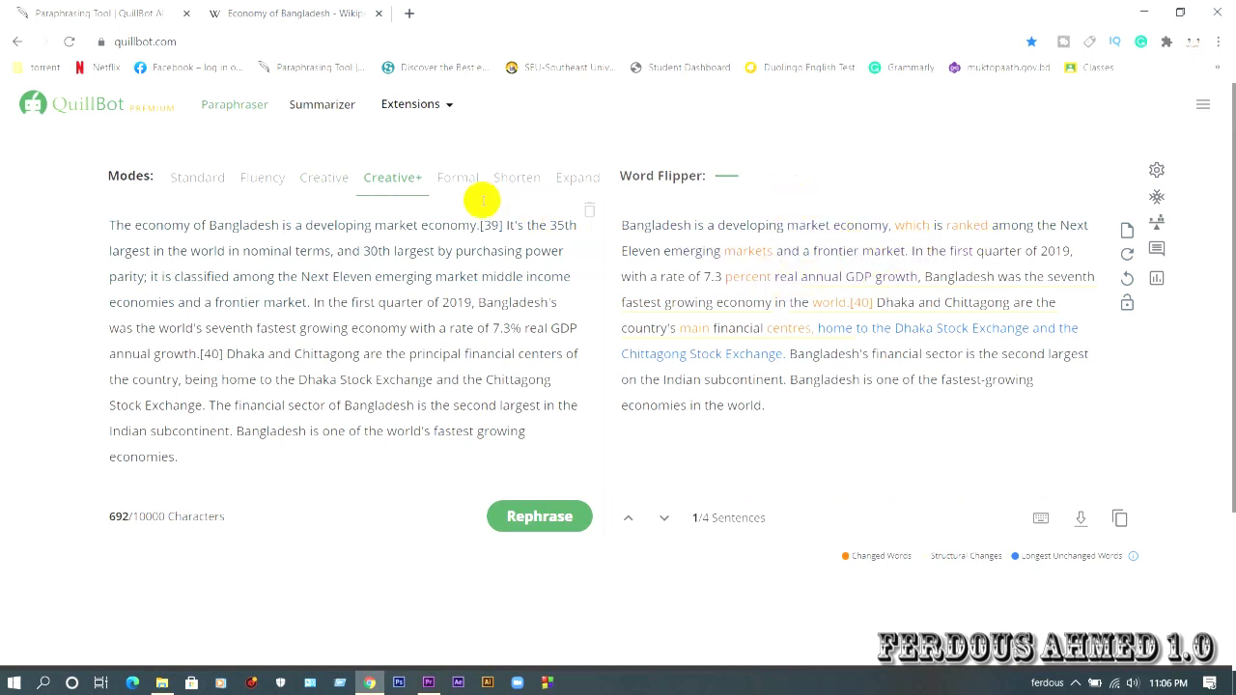
{"action": "left_click", "coordinate": [456, 178]}
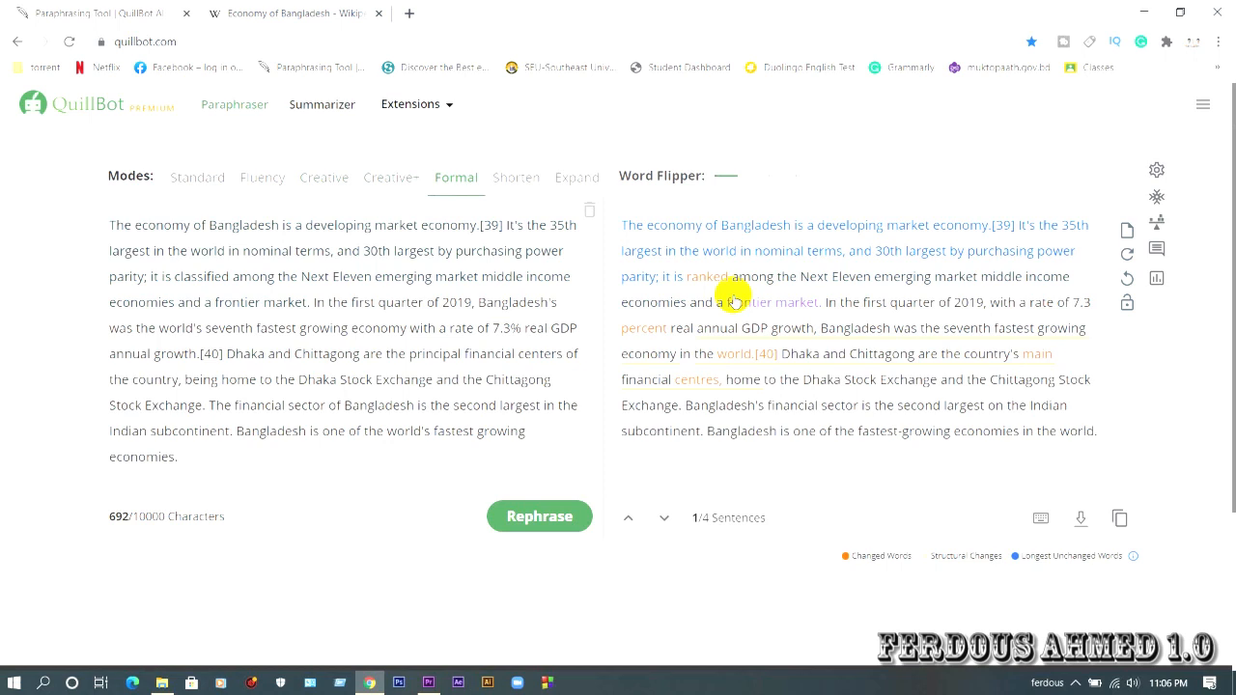
{"action": "mouse_move", "coordinate": [672, 267]}
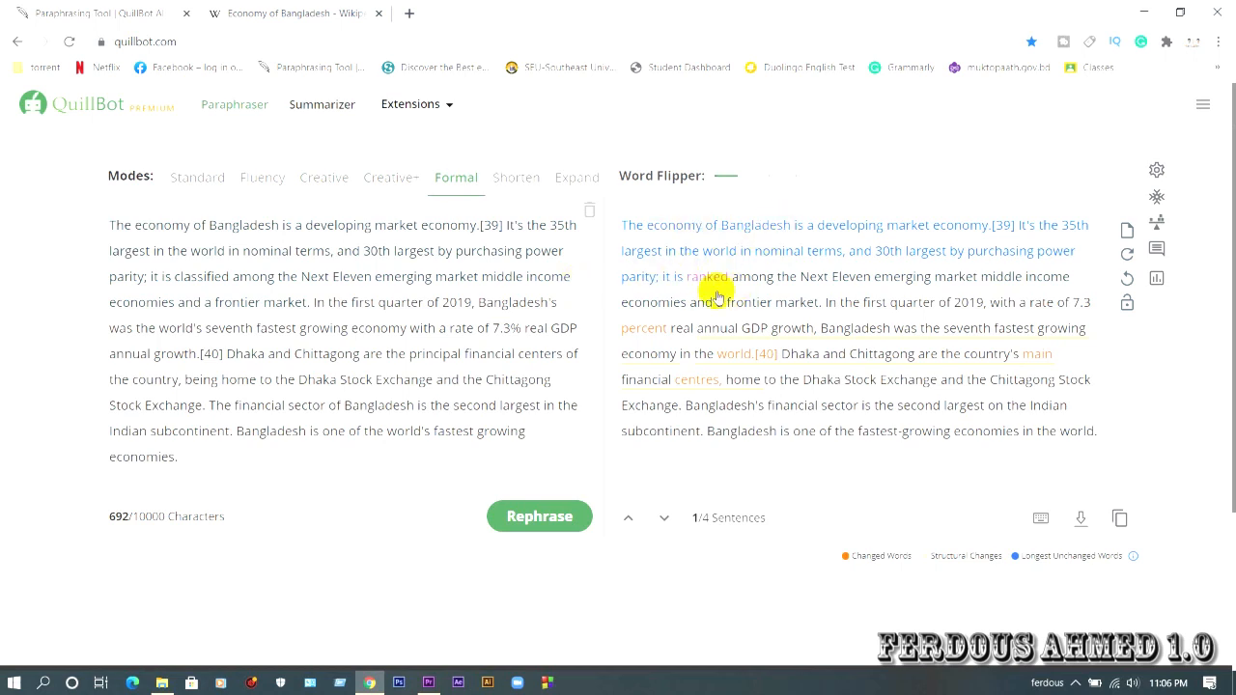
{"action": "left_click", "coordinate": [515, 177]}
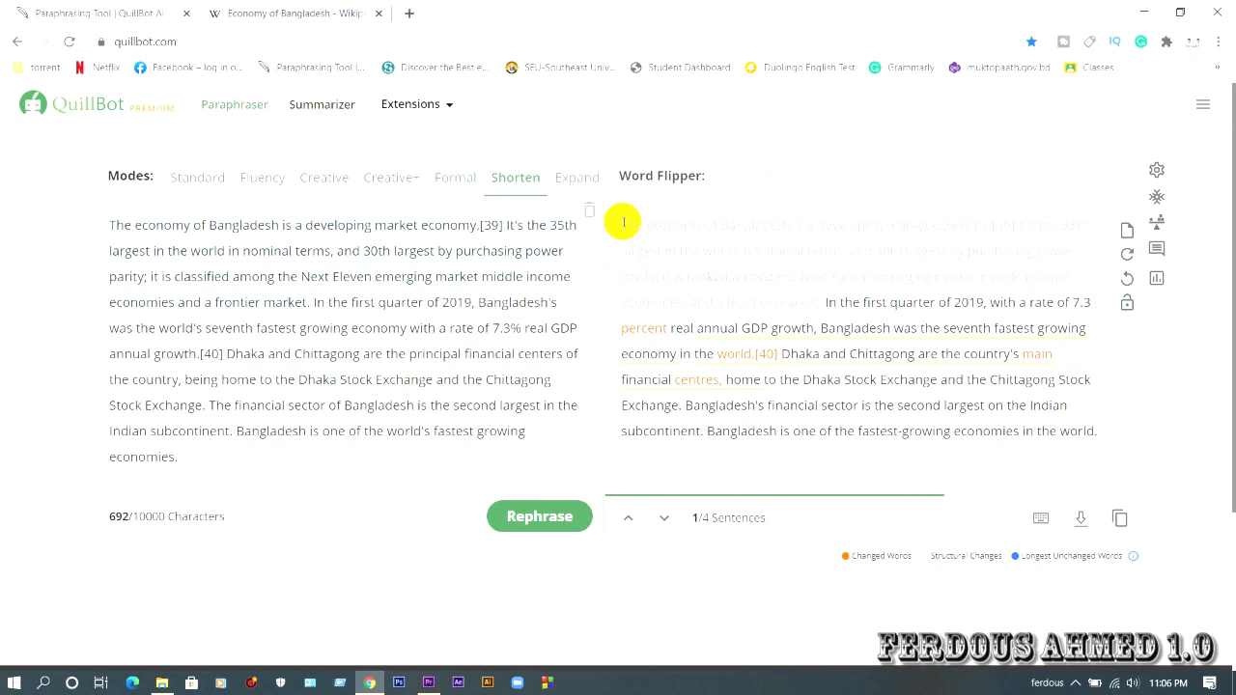
Produce the Shorten-mode rewrite and switch to Expand mode
{"action": "left_click", "coordinate": [538, 515]}
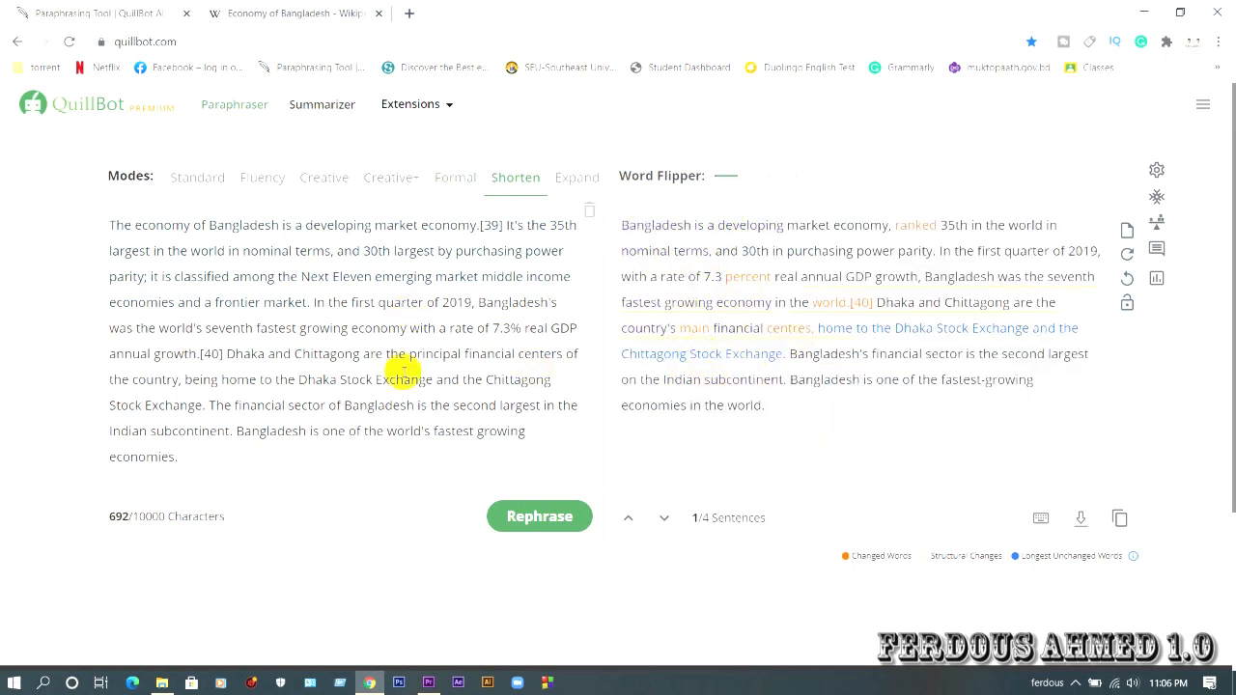
{"action": "mouse_move", "coordinate": [718, 247]}
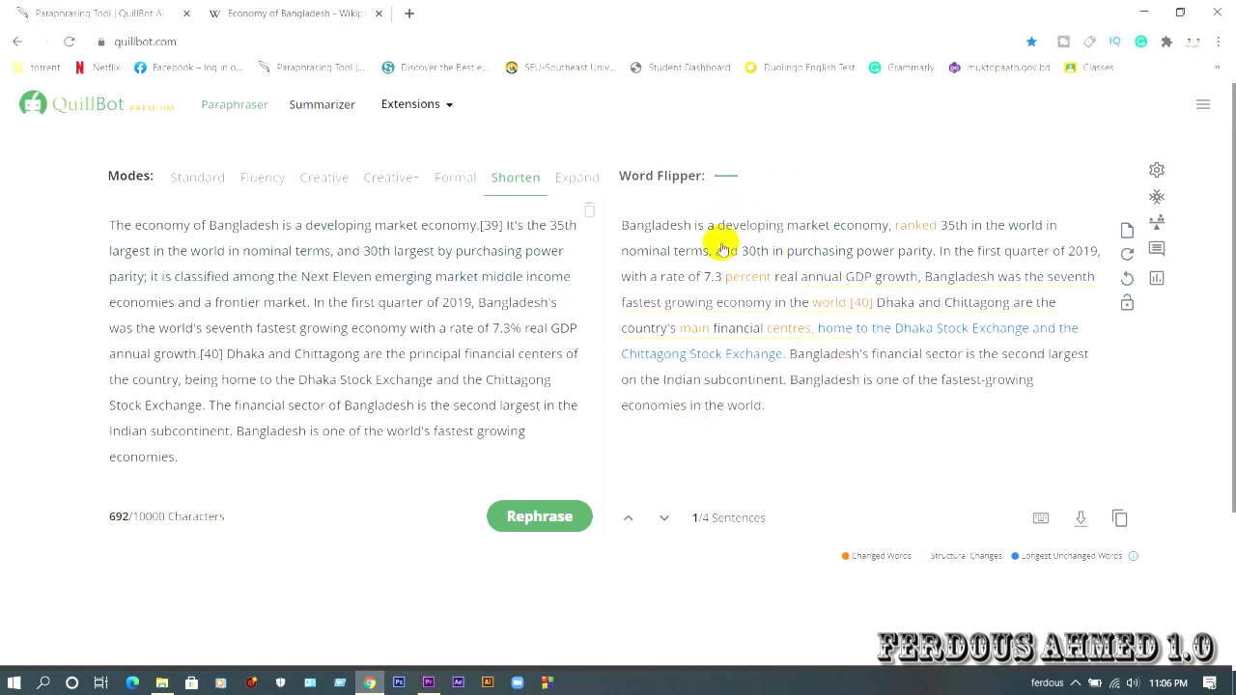
{"action": "left_click", "coordinate": [575, 178]}
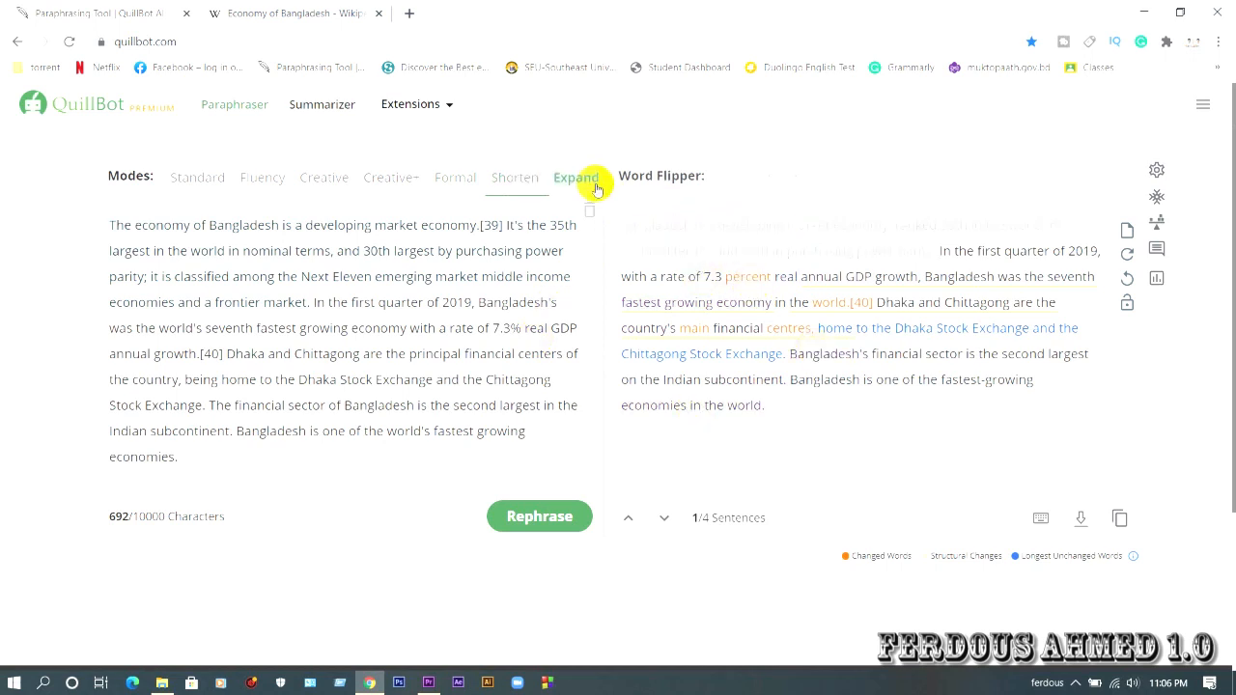
Generate the longer Expand-mode rewrite of the paragraph
{"action": "left_click", "coordinate": [576, 178]}
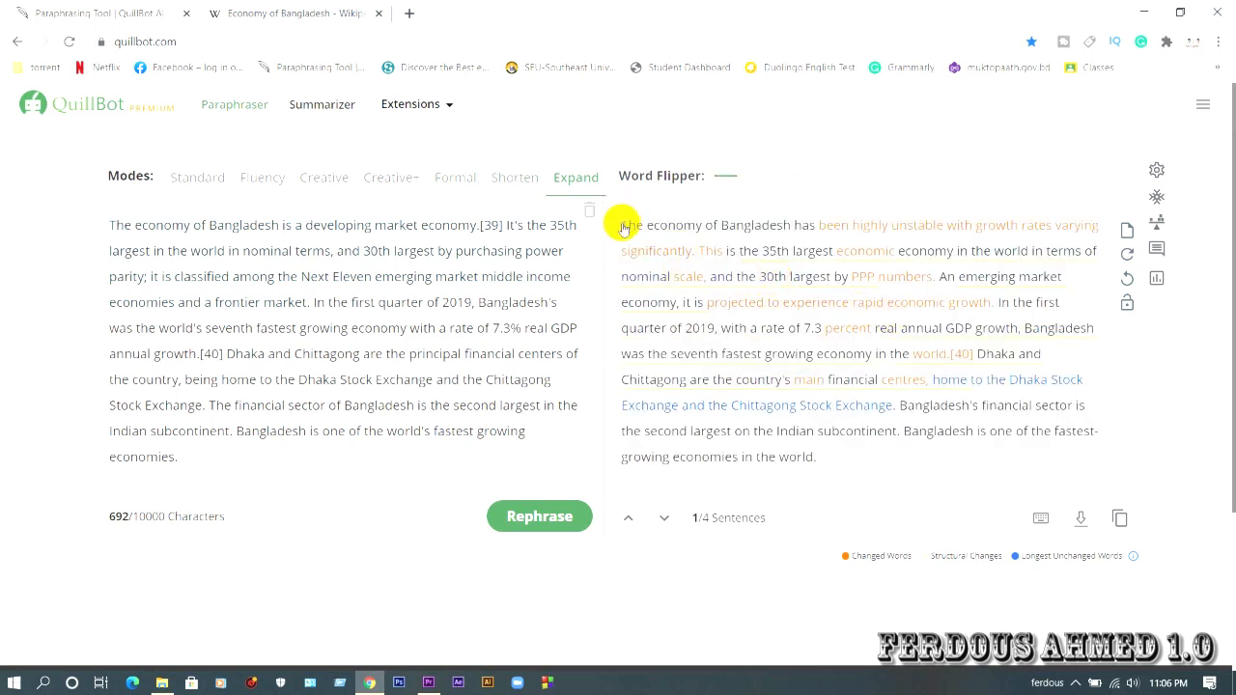
{"action": "mouse_move", "coordinate": [591, 199]}
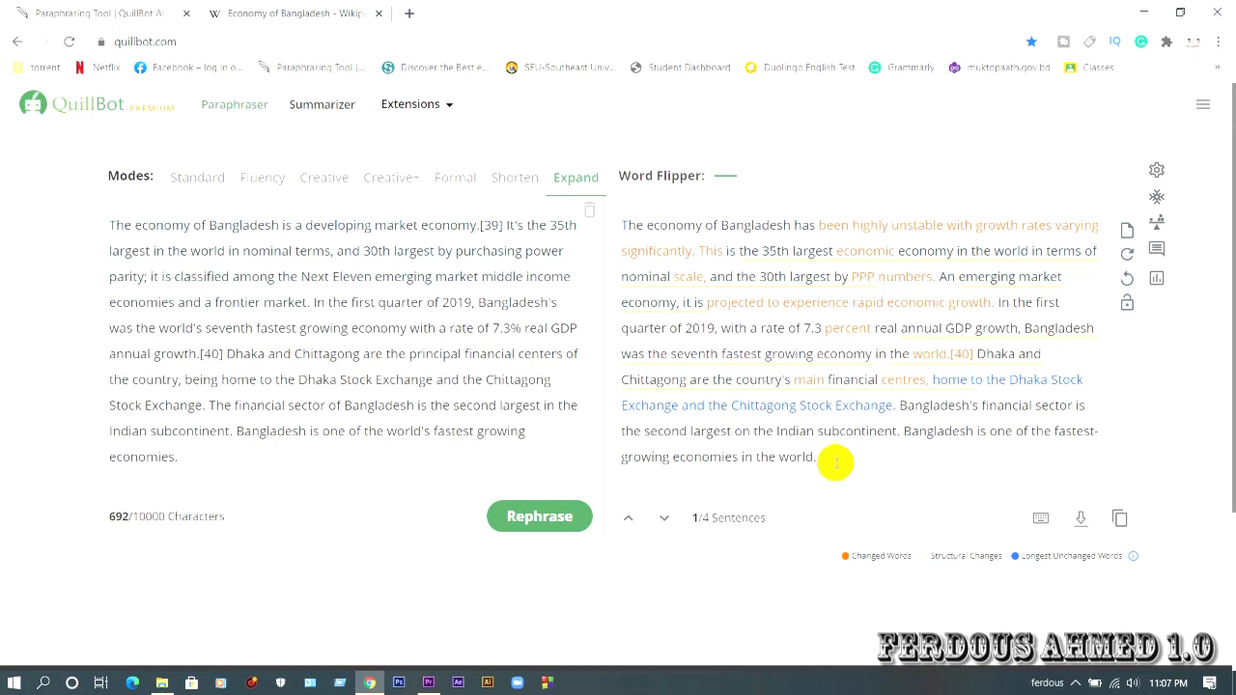
{"action": "mouse_move", "coordinate": [1134, 4]}
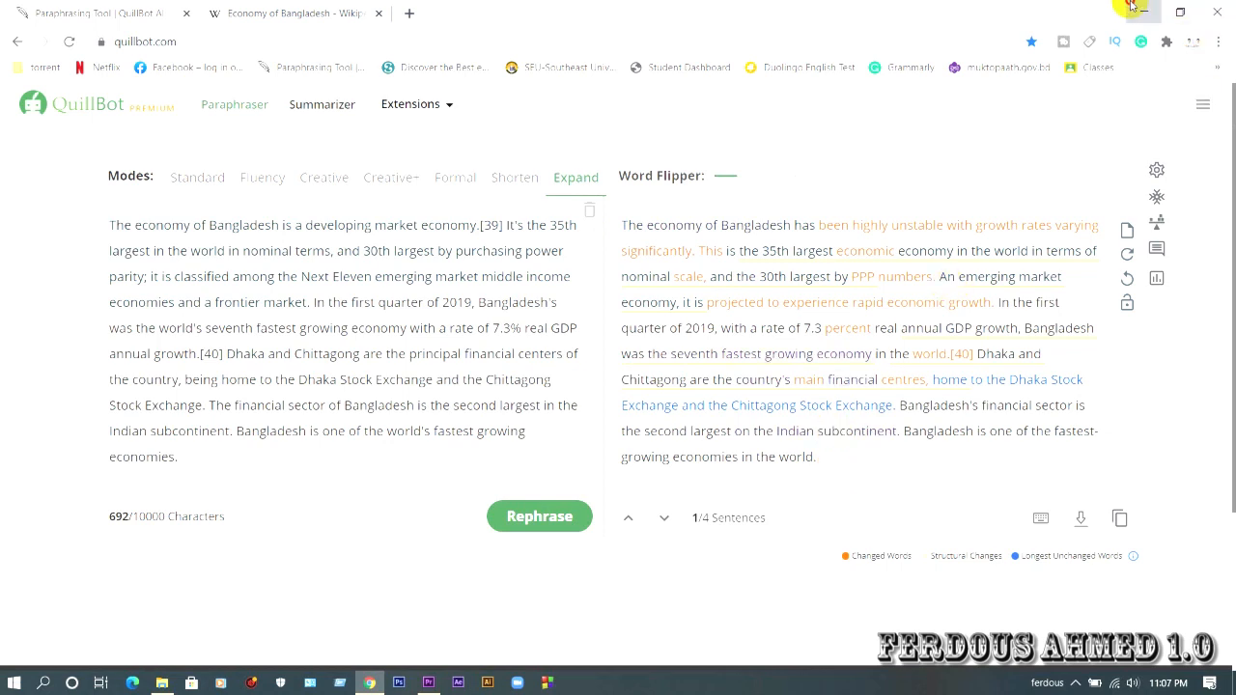